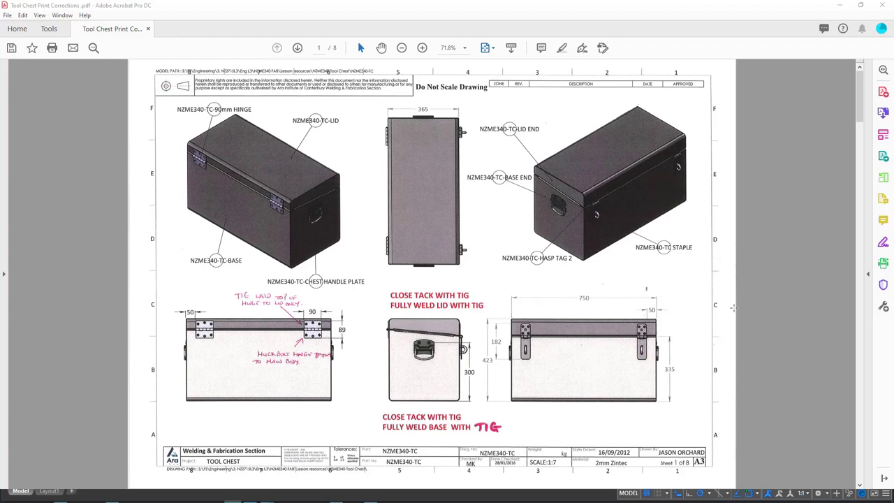
mouse_move(487, 222)
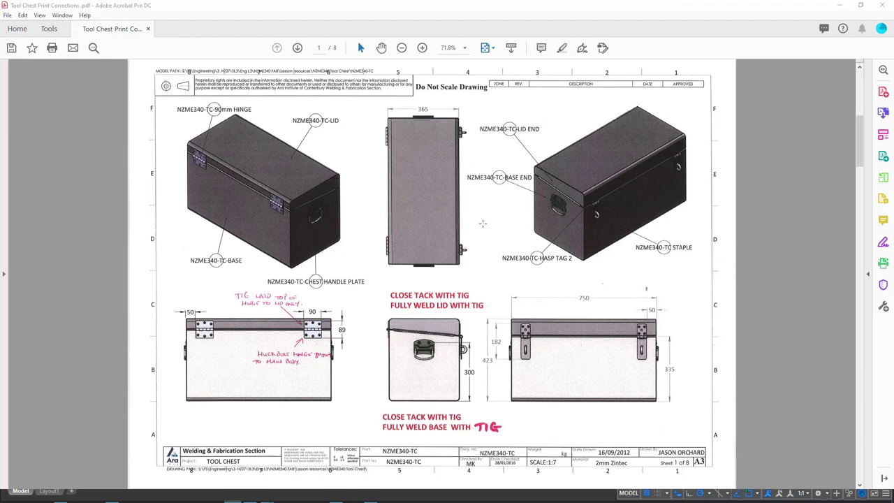
Advance the tool chest PDF to page 2, the lid sheet.
left_click(299, 48)
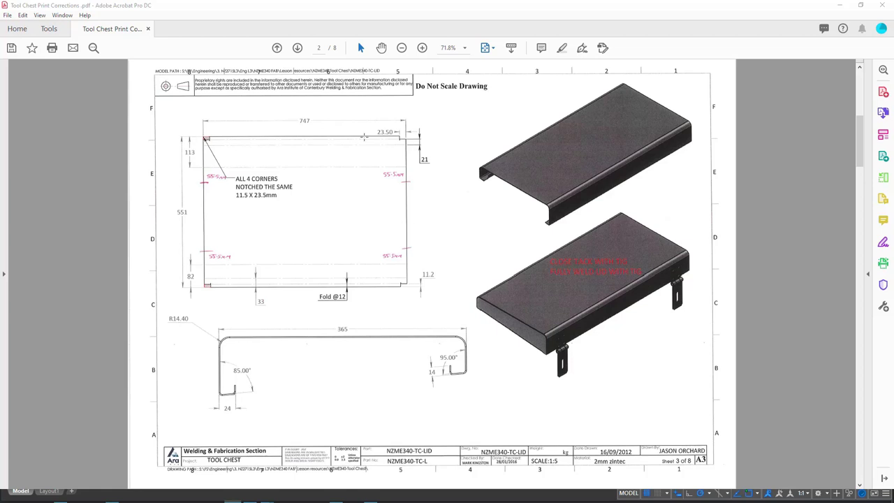
mouse_move(484, 107)
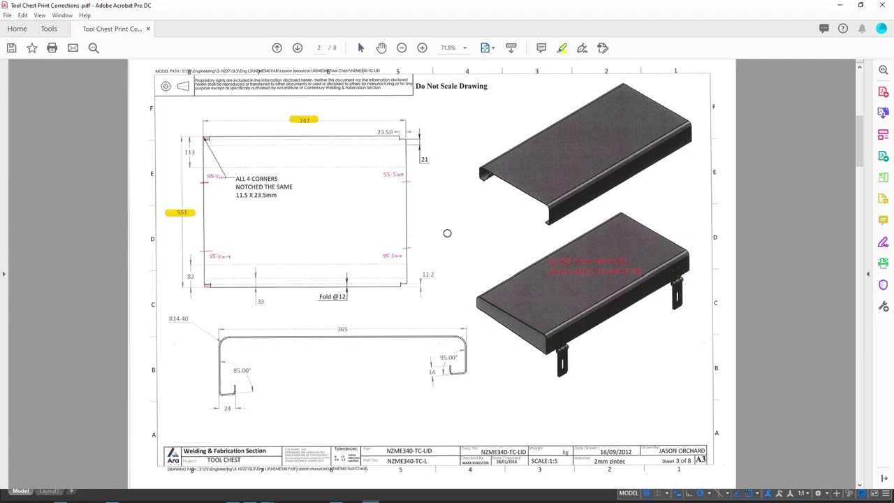
mouse_move(488, 225)
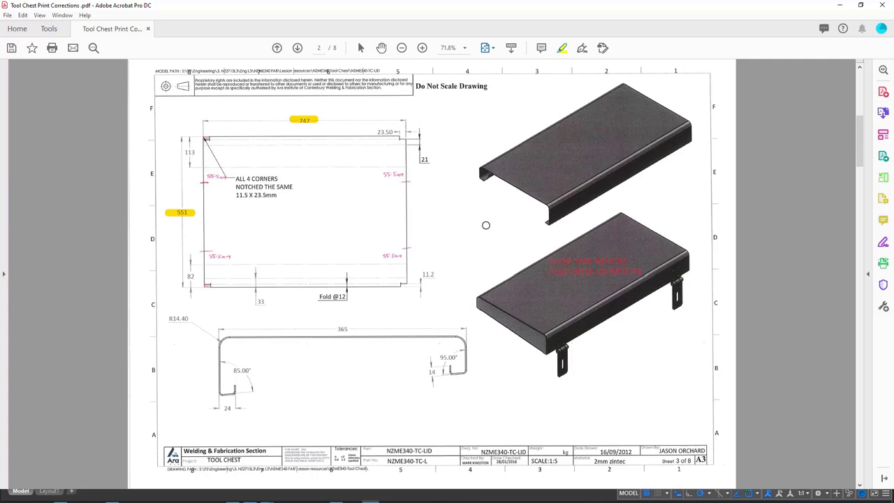
mouse_move(461, 239)
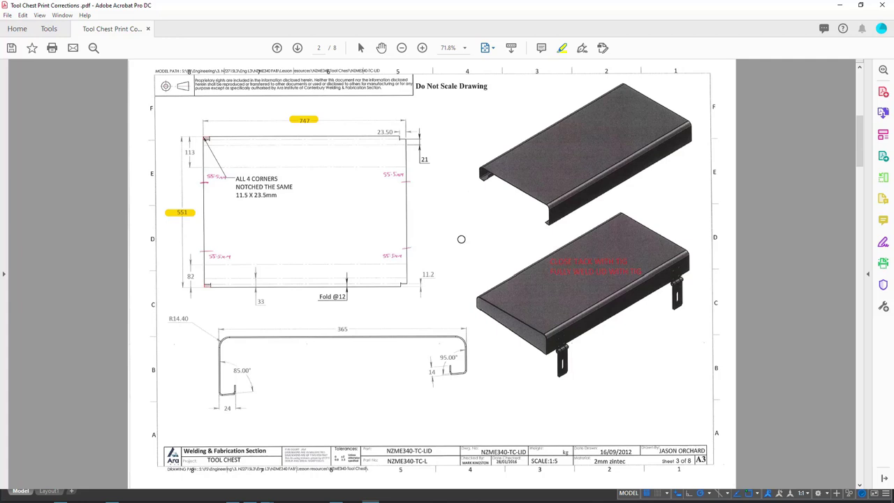
On the lid end sheet, highlight the 362mm x 125mm cut-size note, then go to the base end sheet.
left_click(297, 47)
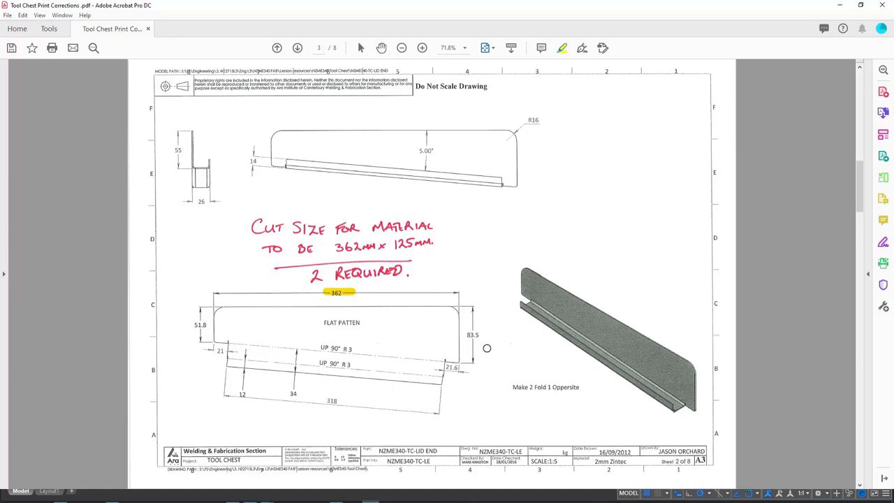
mouse_move(480, 333)
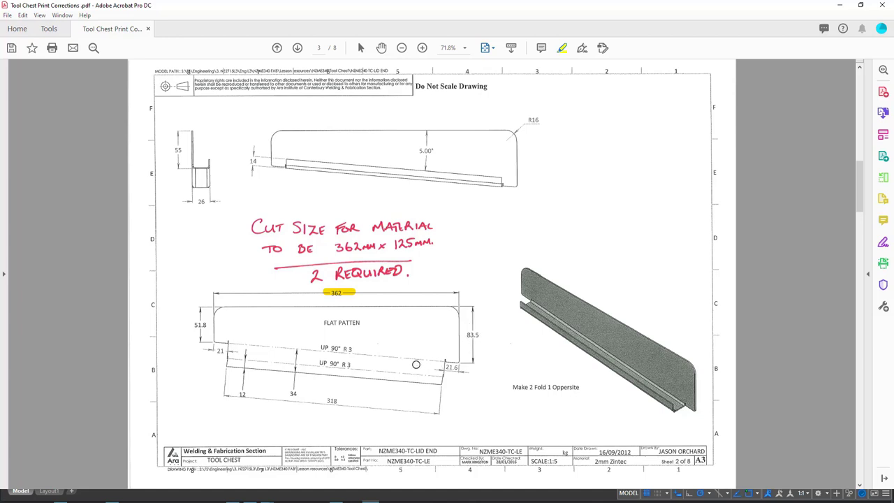
mouse_move(294, 352)
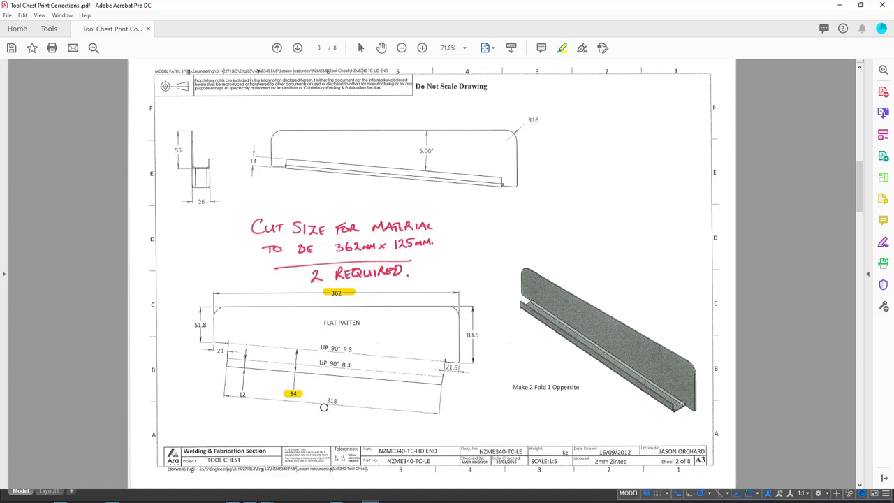
mouse_move(295, 399)
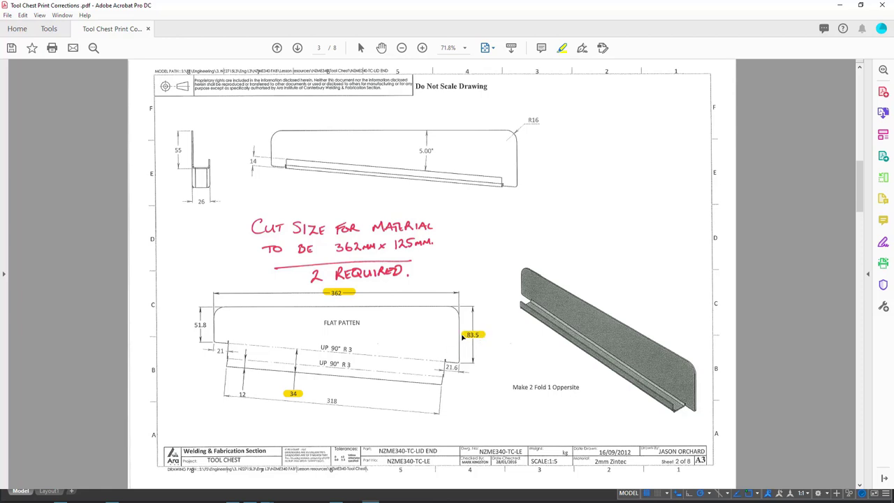
mouse_move(284, 403)
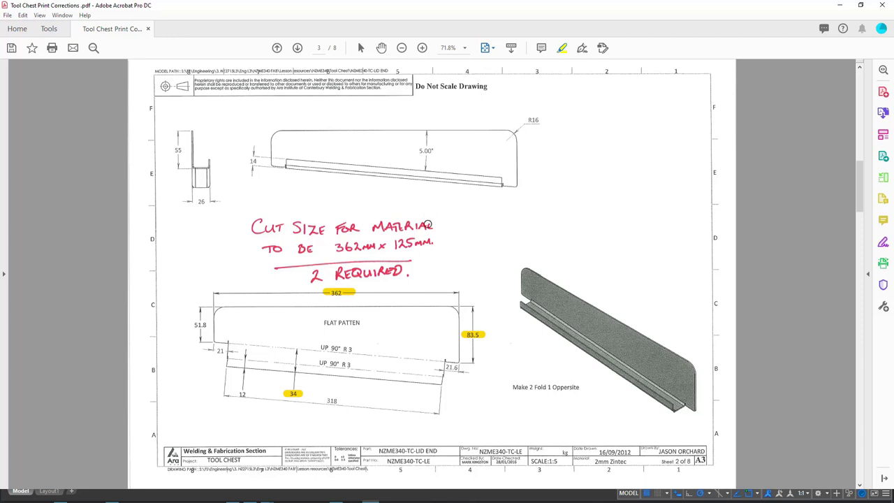
left_click_drag(335, 246, 430, 246)
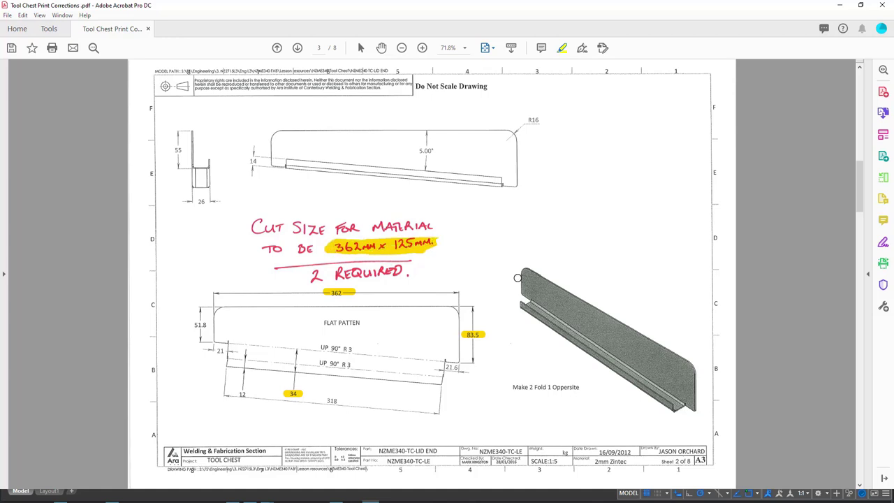
mouse_move(511, 282)
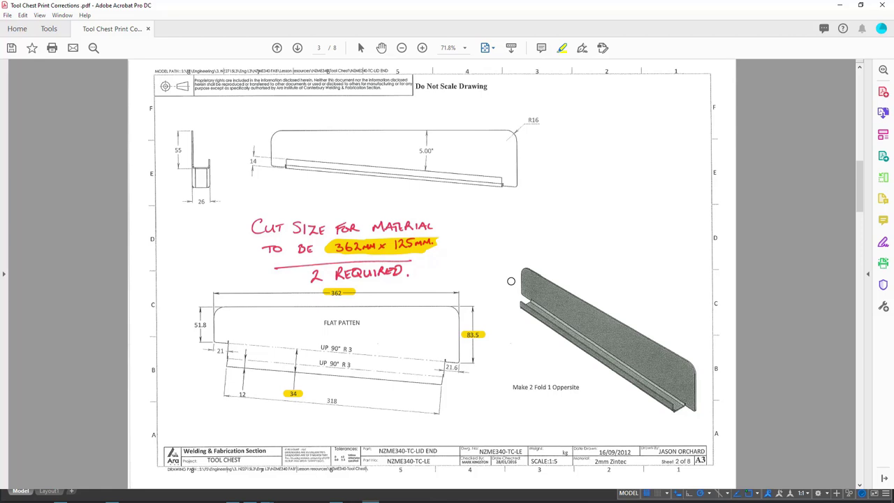
left_click(299, 47)
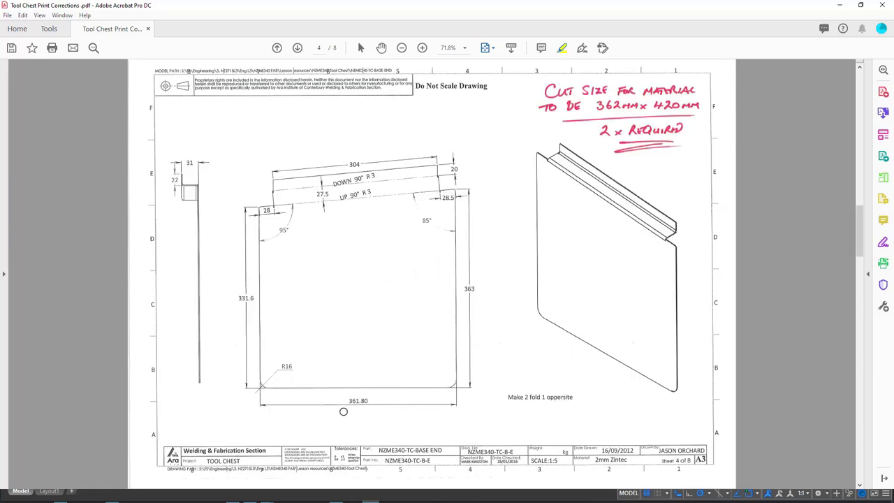
mouse_move(673, 112)
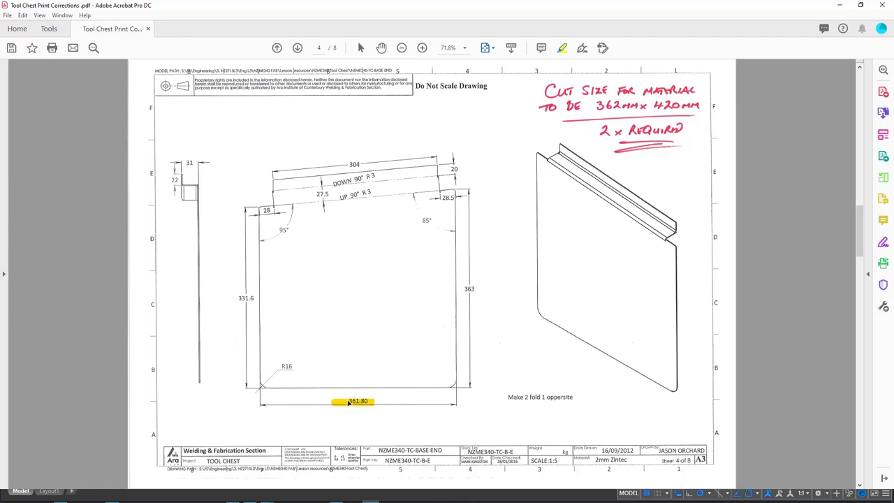
mouse_move(374, 402)
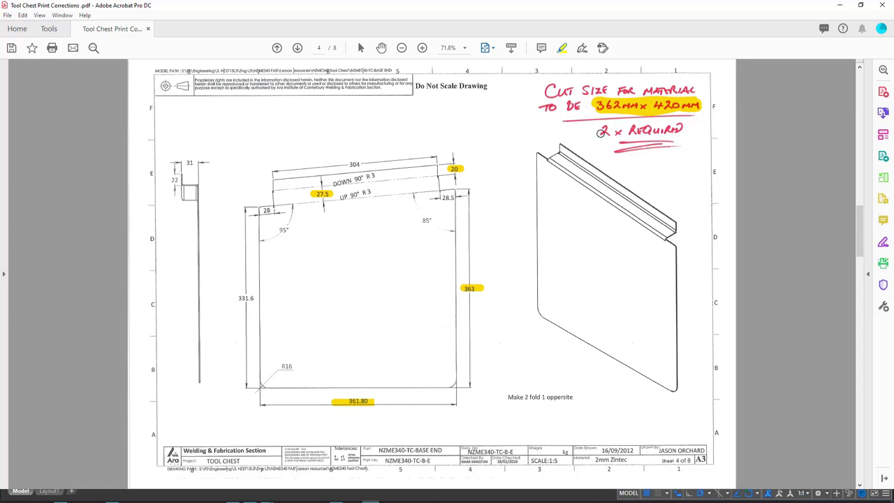
Advance from the base end sheet to the support rail sheet.
left_click(297, 47)
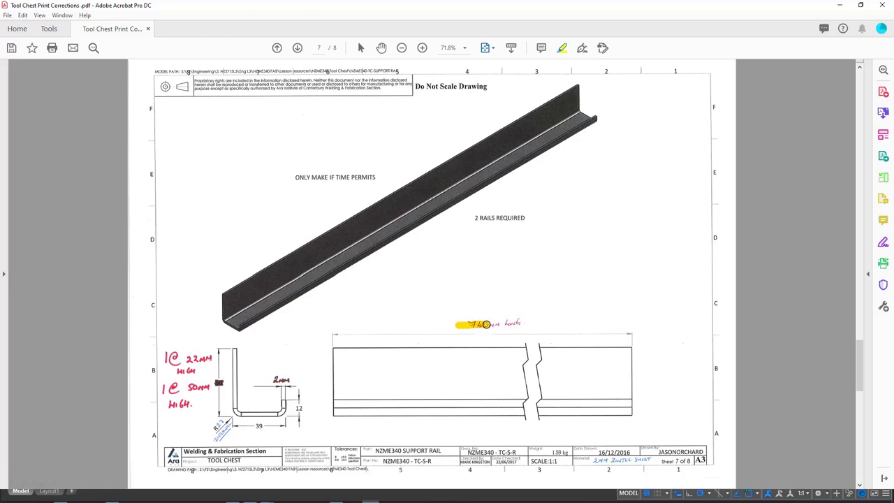
Select the new rail length highlight and move on to the tray sheet.
left_click(489, 325)
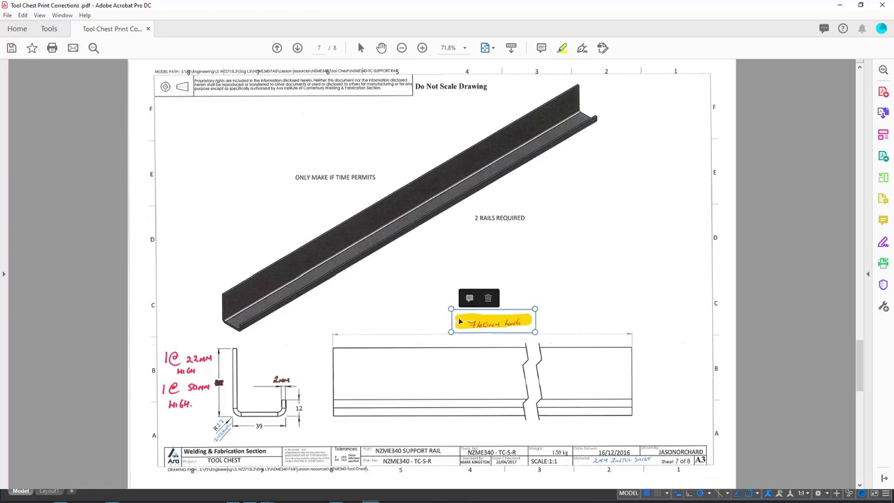
left_click(297, 46)
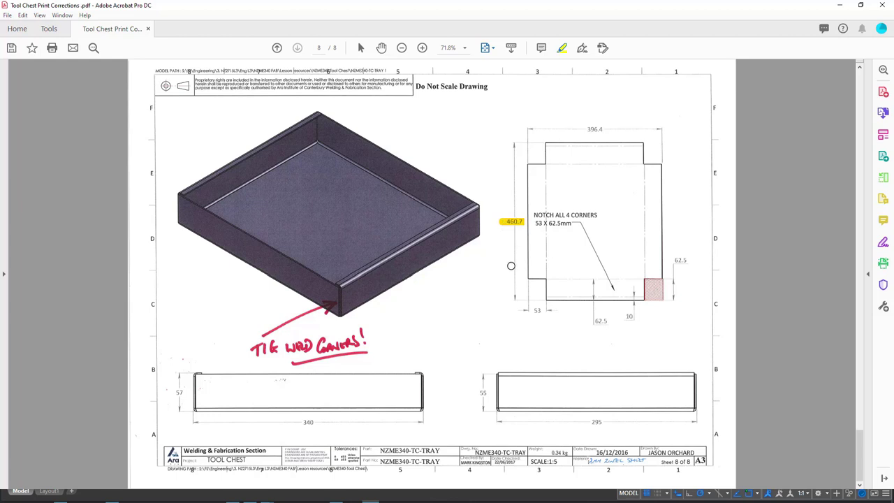
mouse_move(547, 341)
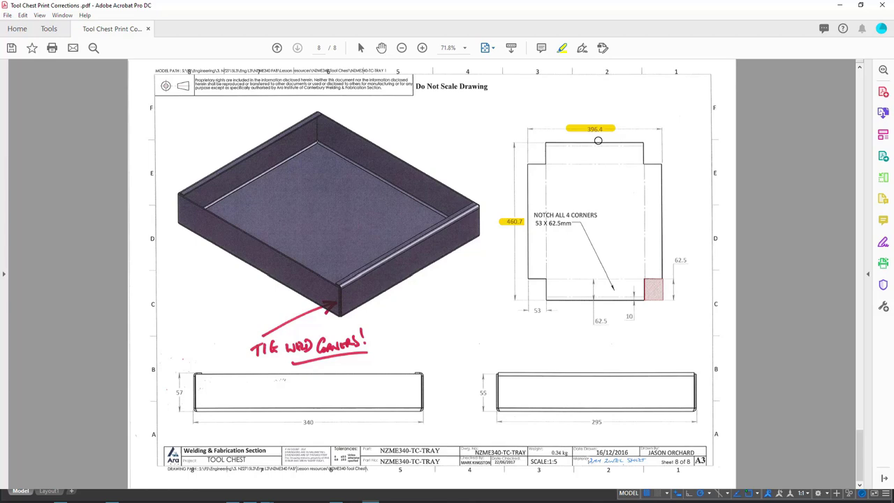
Page back through the drawing set to the first sheet.
left_click(274, 47)
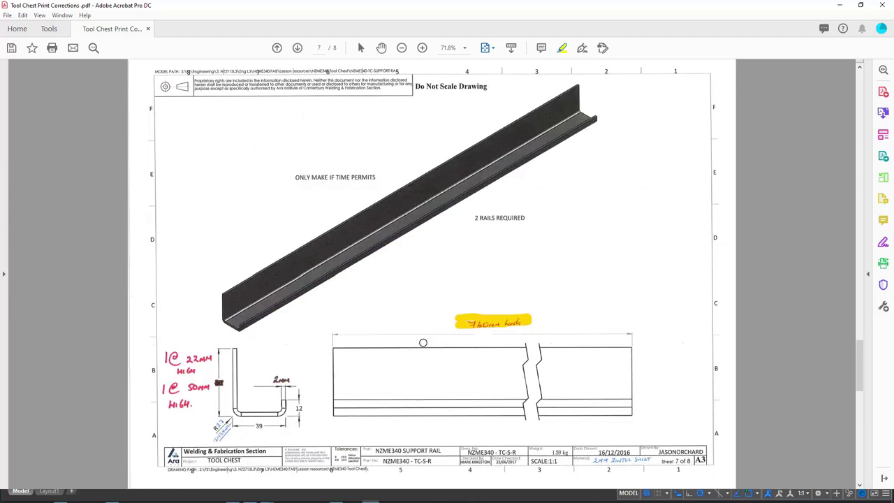
left_click(298, 47)
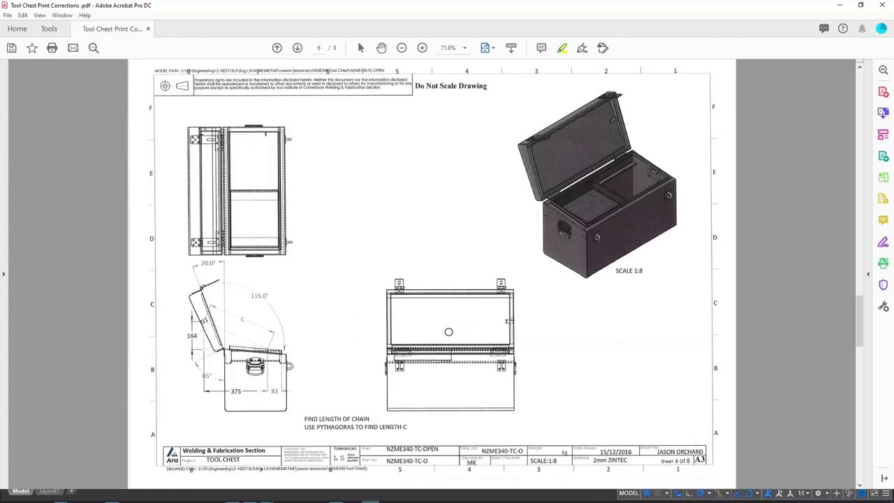
left_click(275, 47)
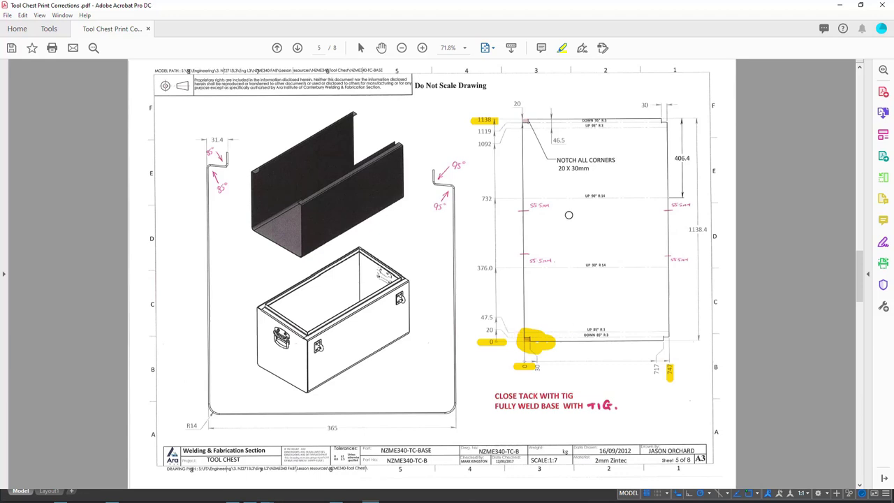
left_click(275, 48)
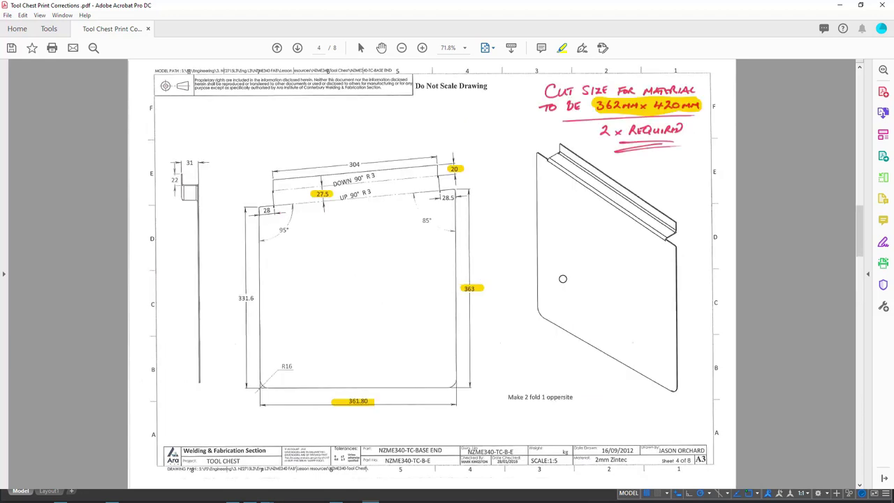
left_click(275, 48)
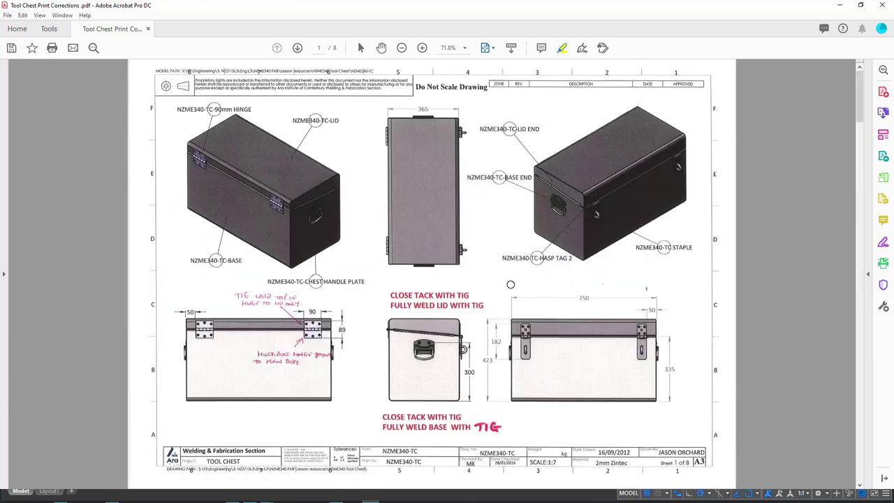
left_click(297, 47)
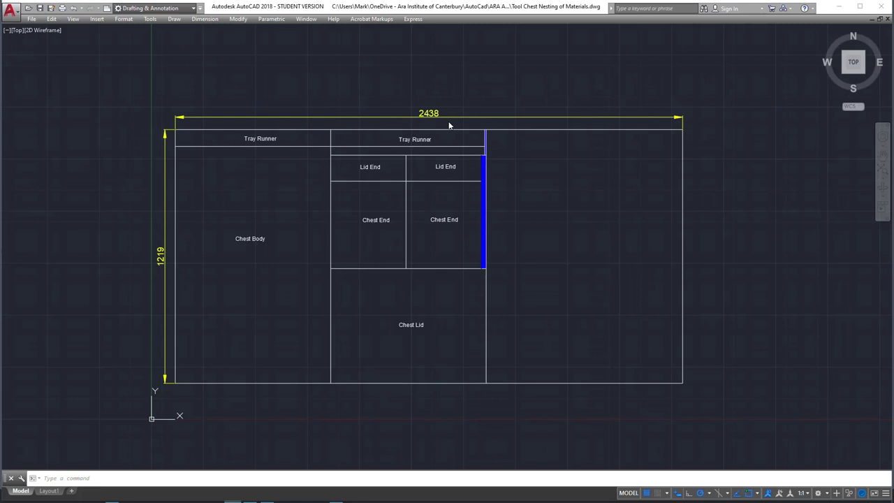
mouse_move(155, 270)
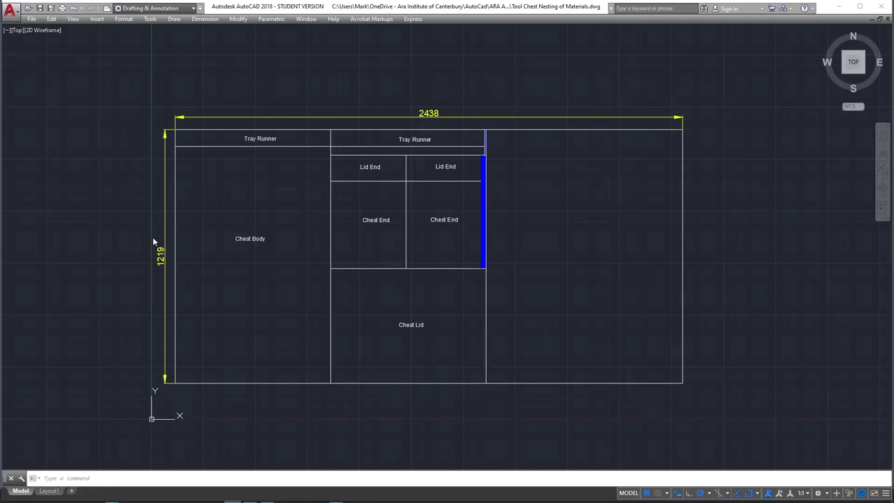
mouse_move(156, 277)
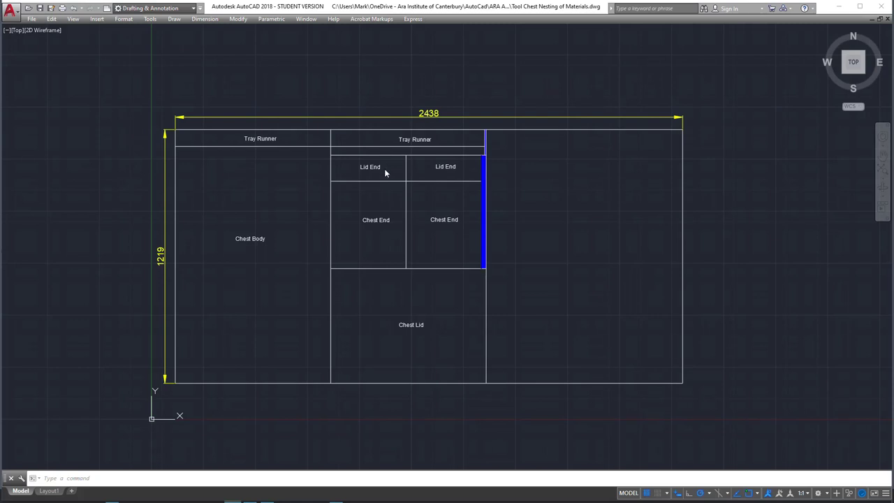
mouse_move(163, 265)
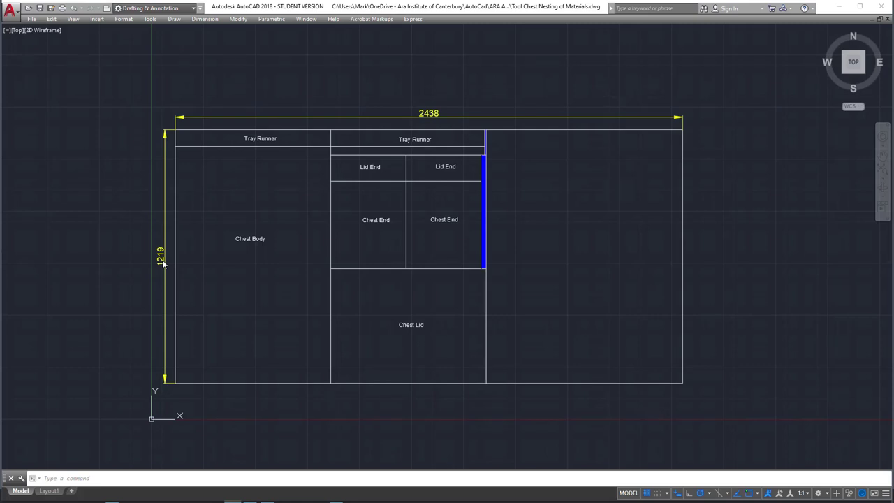
mouse_move(380, 123)
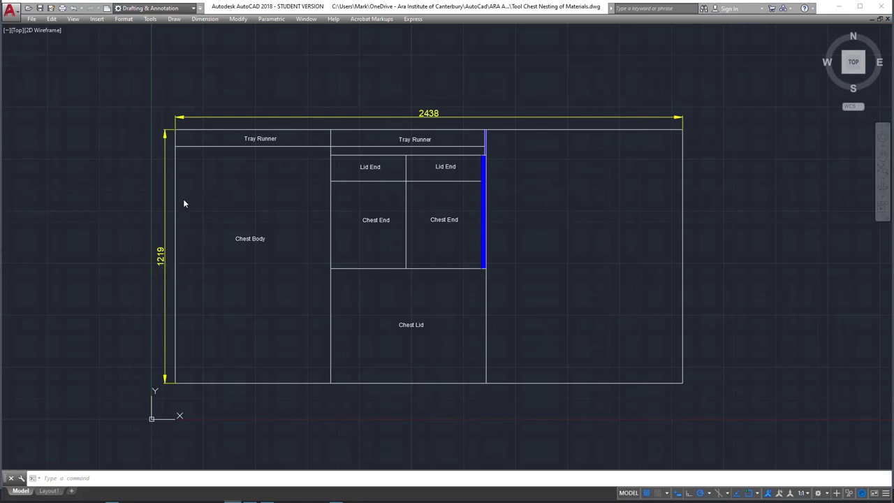
mouse_move(161, 252)
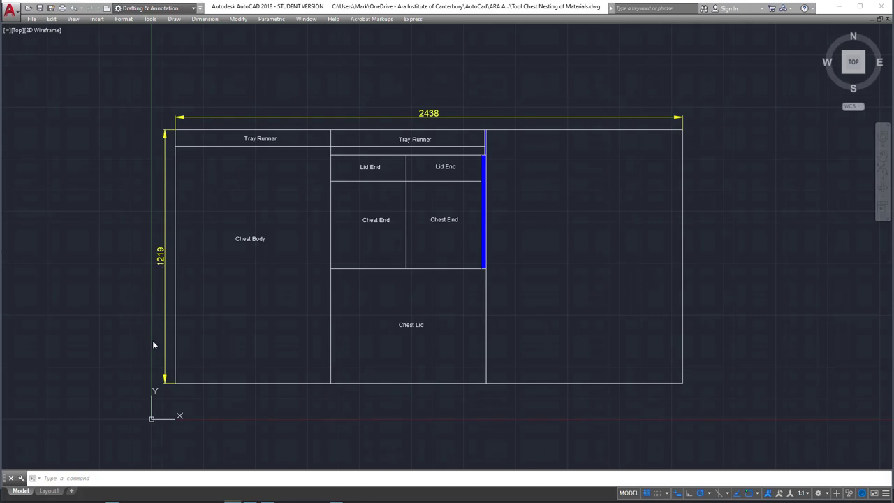
mouse_move(254, 189)
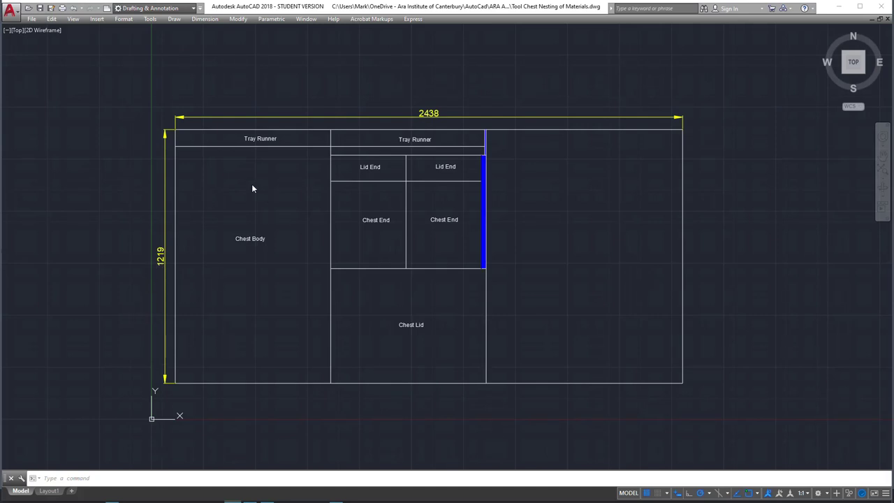
mouse_move(367, 320)
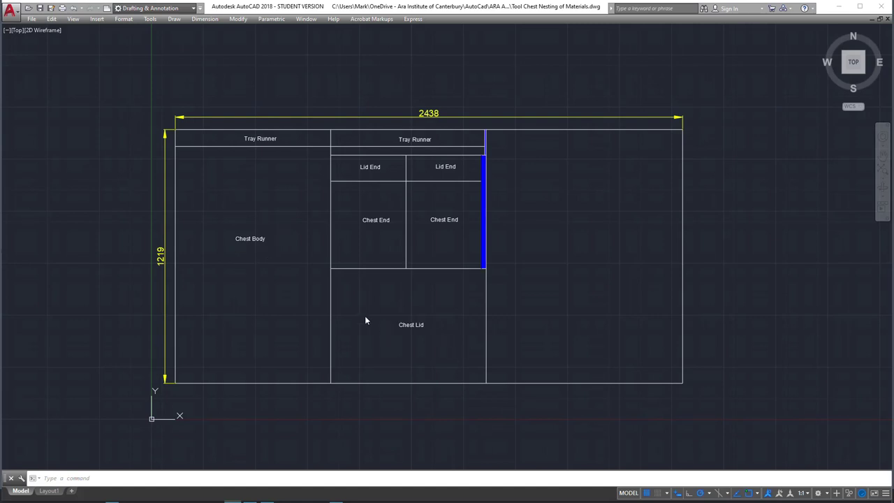
mouse_move(443, 167)
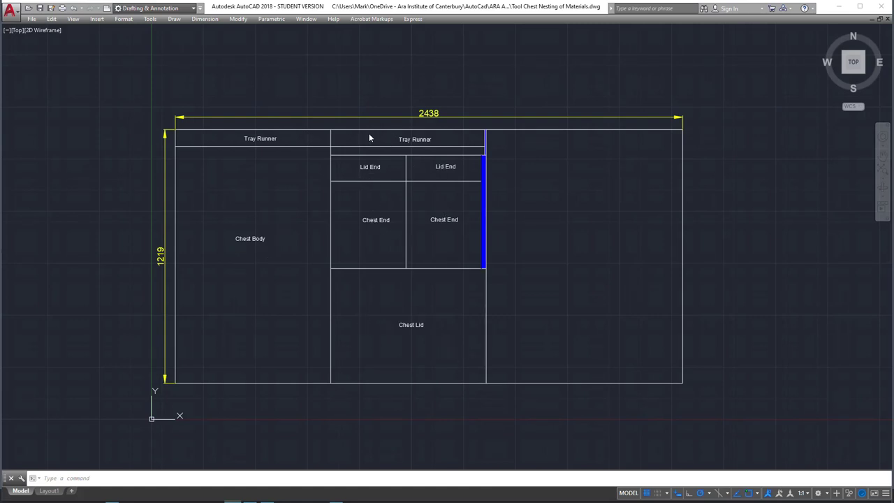
mouse_move(295, 167)
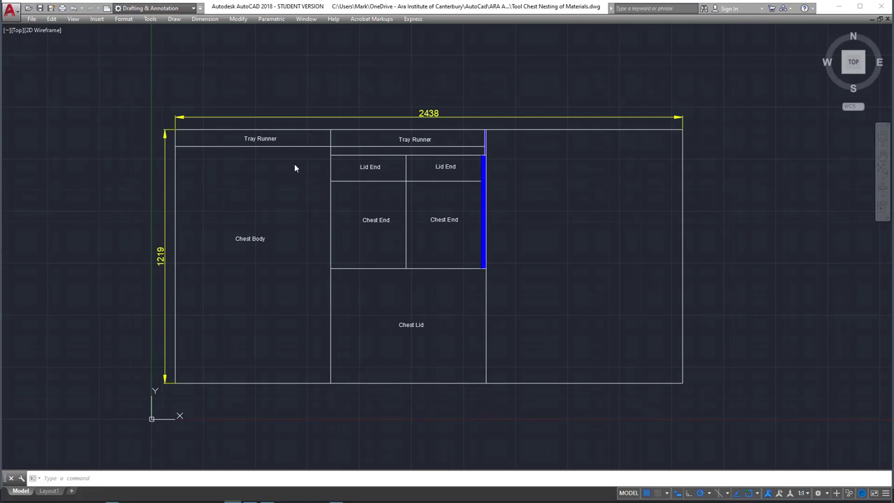
mouse_move(599, 265)
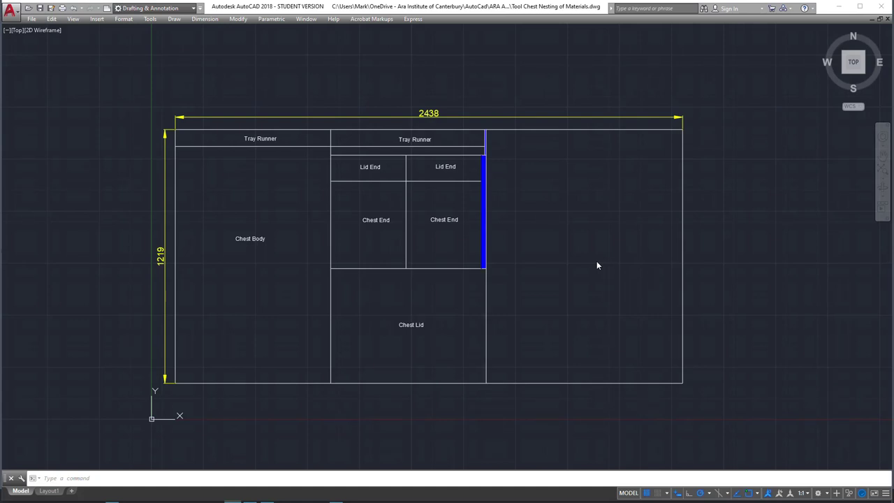
mouse_move(650, 183)
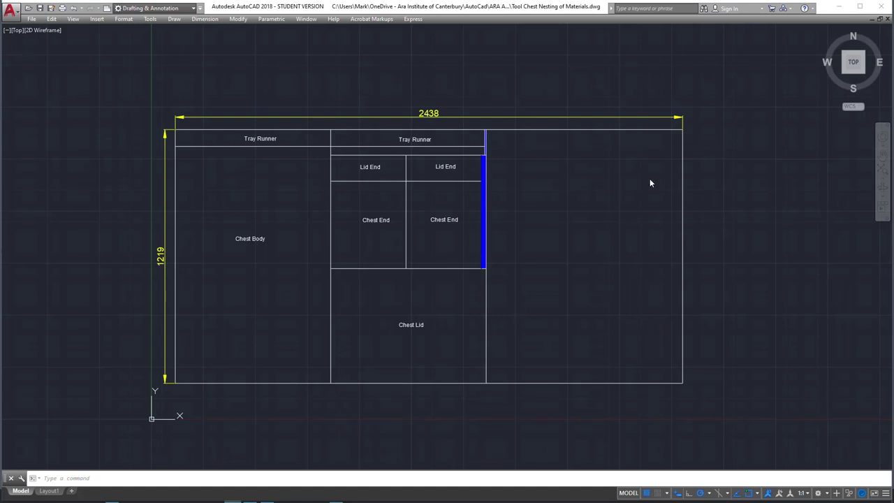
mouse_move(544, 223)
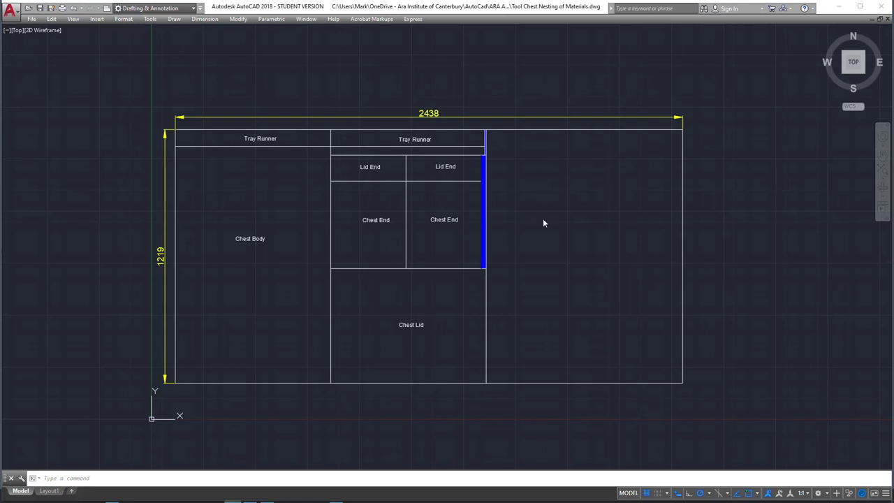
mouse_move(560, 274)
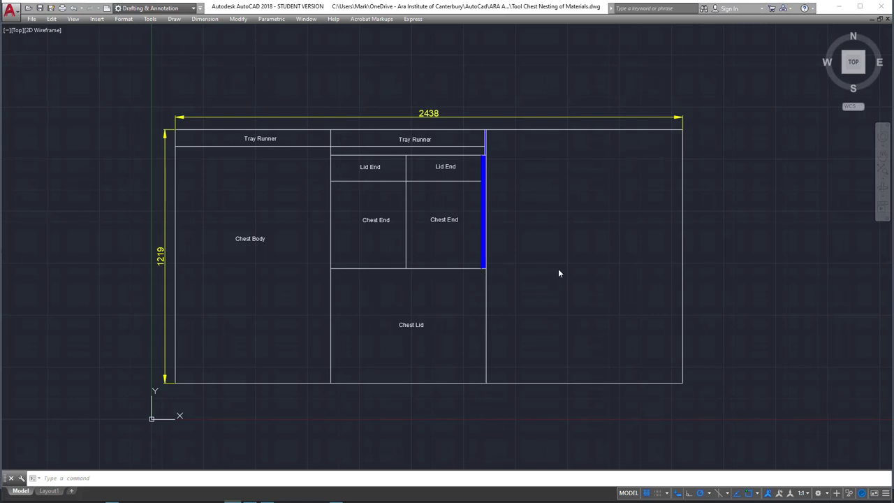
mouse_move(532, 158)
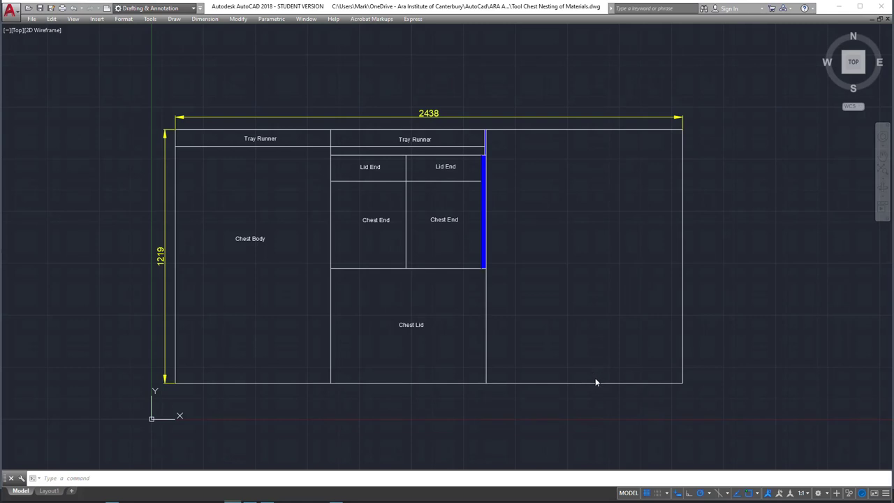
mouse_move(674, 298)
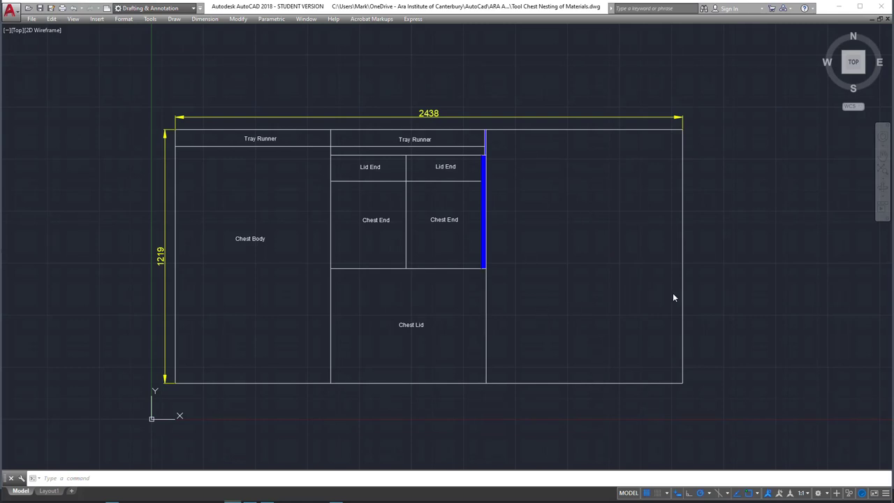
mouse_move(642, 228)
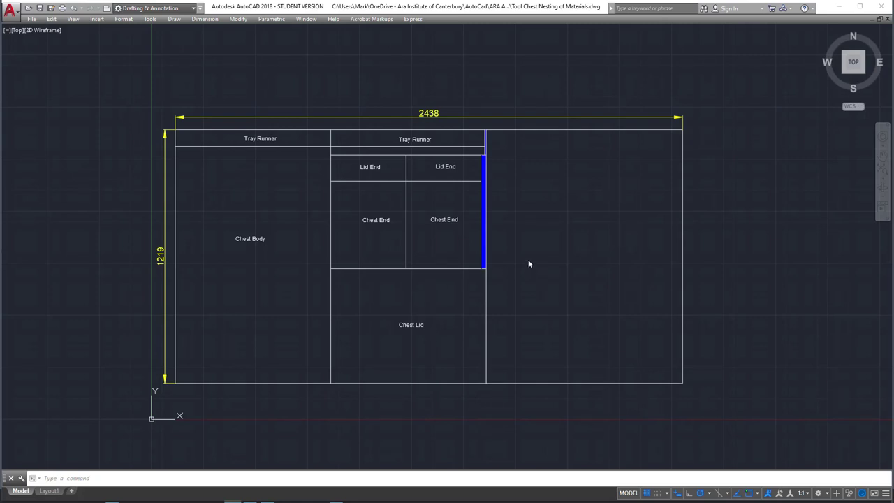
mouse_move(551, 266)
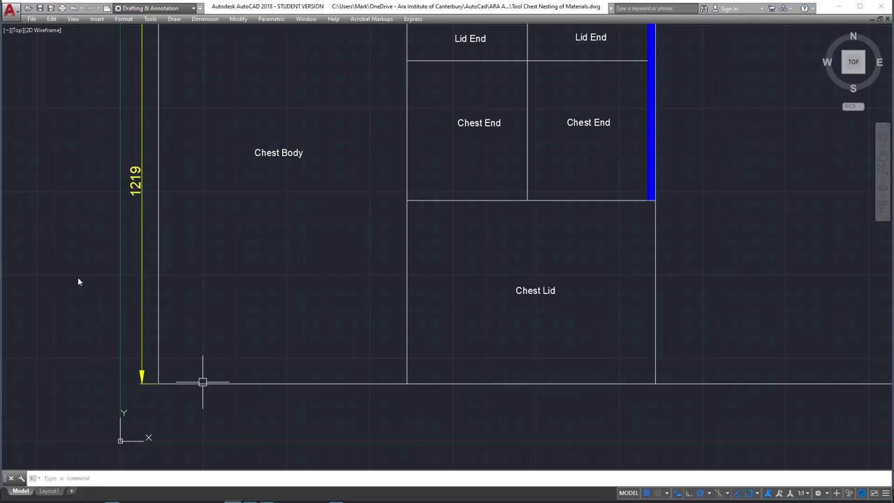
mouse_move(265, 259)
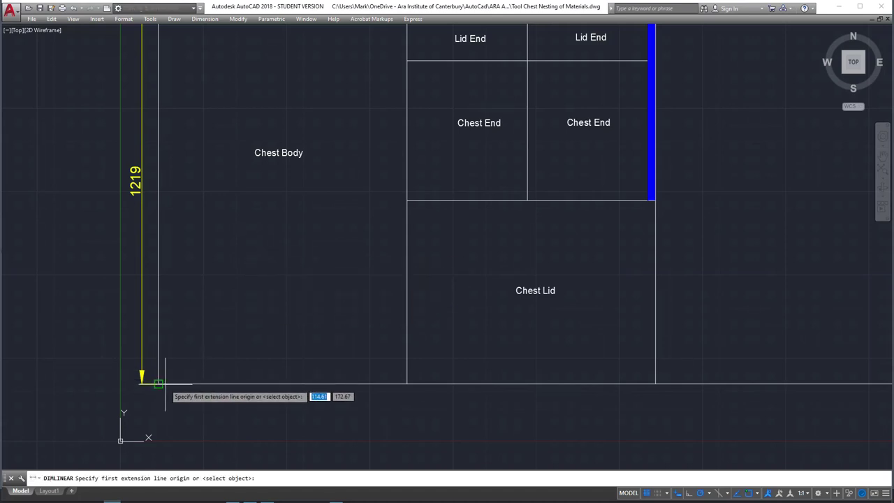
Dimension the Chest Body width as 747 and measure the Chest Lid from its corners.
left_click(159, 385)
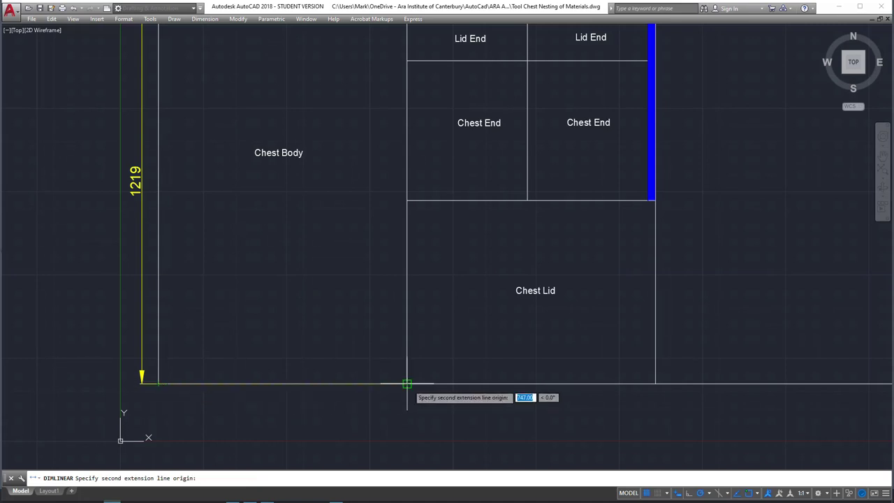
left_click(405, 384)
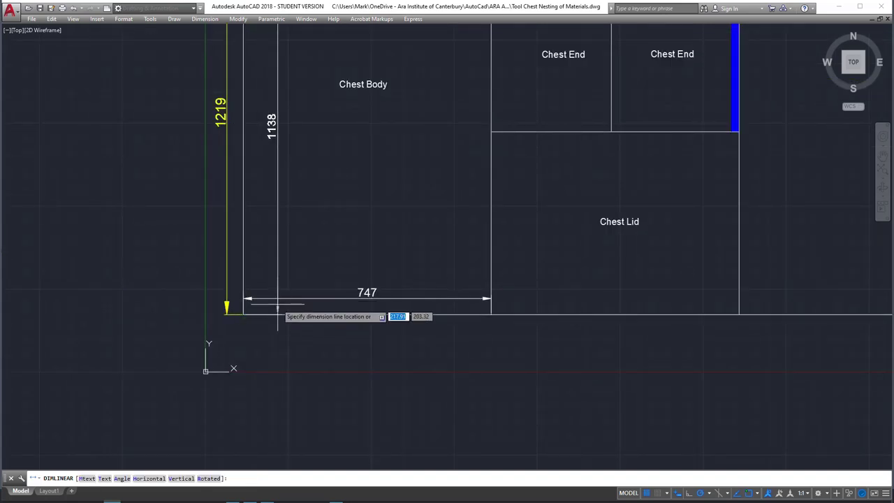
left_click(279, 303)
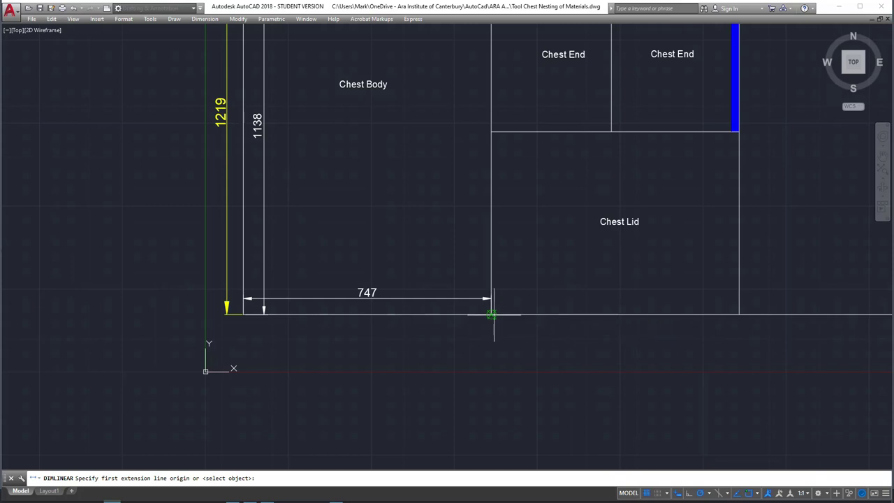
left_click(736, 316)
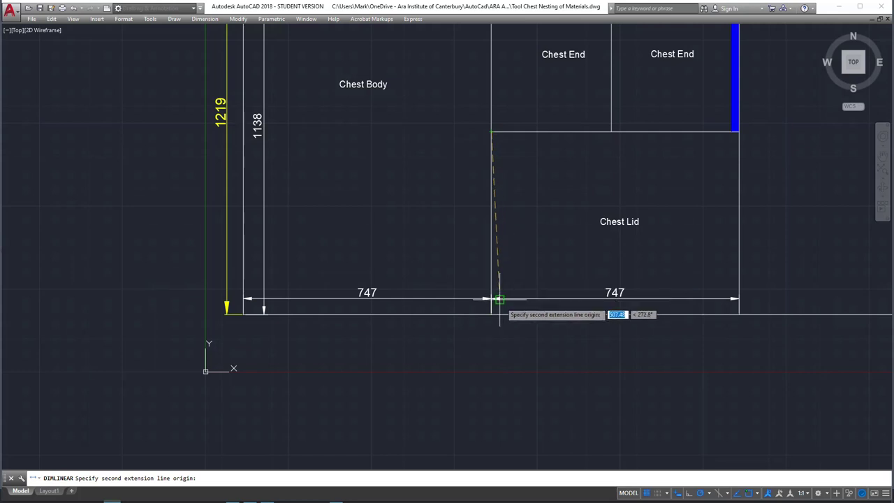
left_click(500, 302)
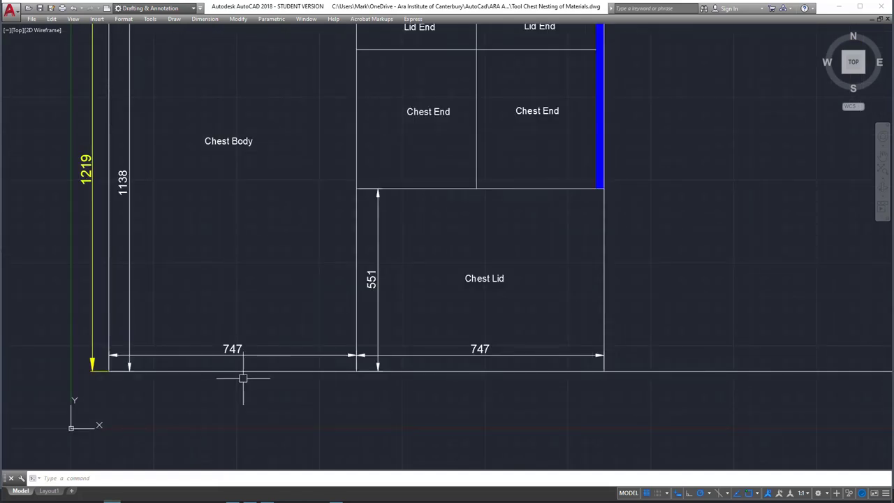
right_click(244, 377)
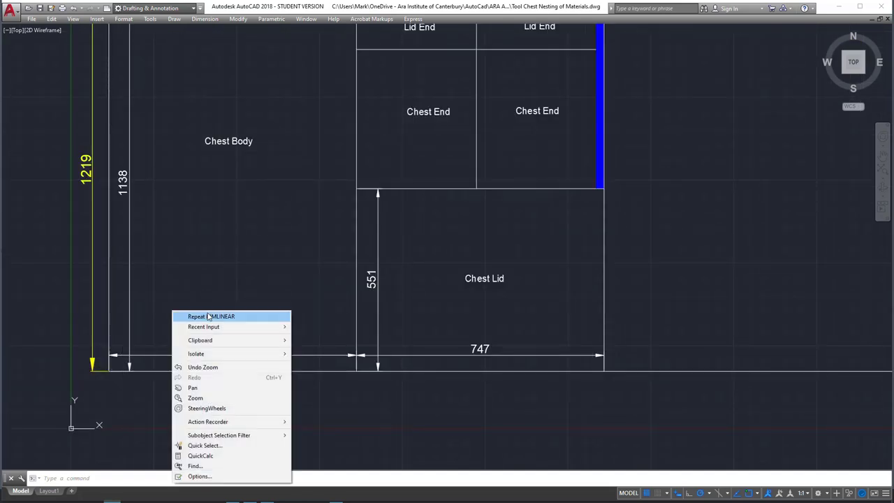
Start another linear dimension, adding the 1494 overall width across Chest Body and Chest Lid.
left_click(211, 317)
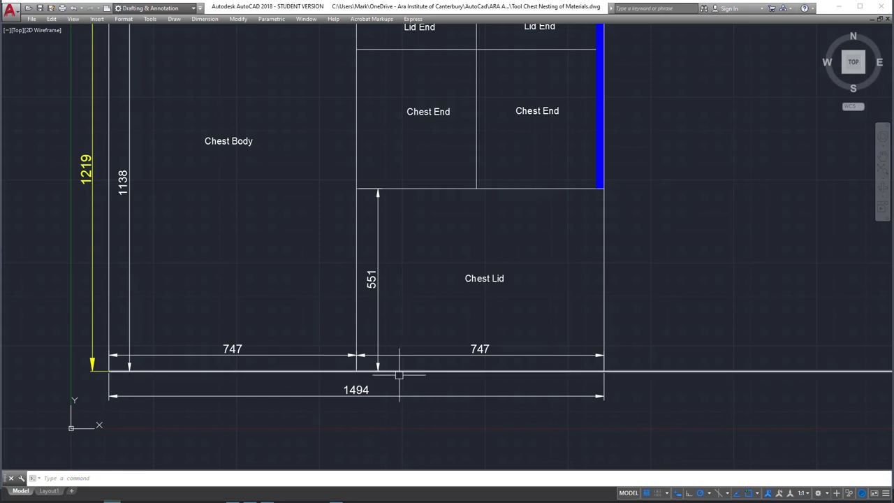
mouse_move(100, 247)
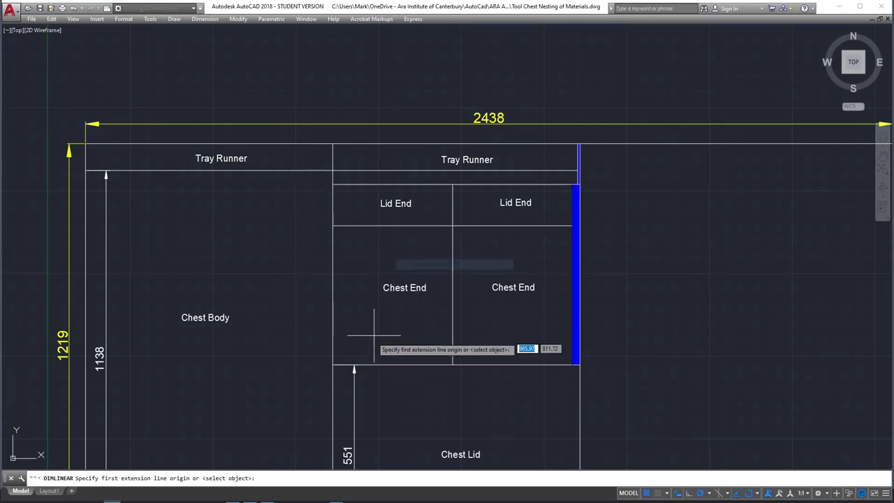
Dimension the Chest End 420 tall and measure from the Lid End corner.
left_click(333, 230)
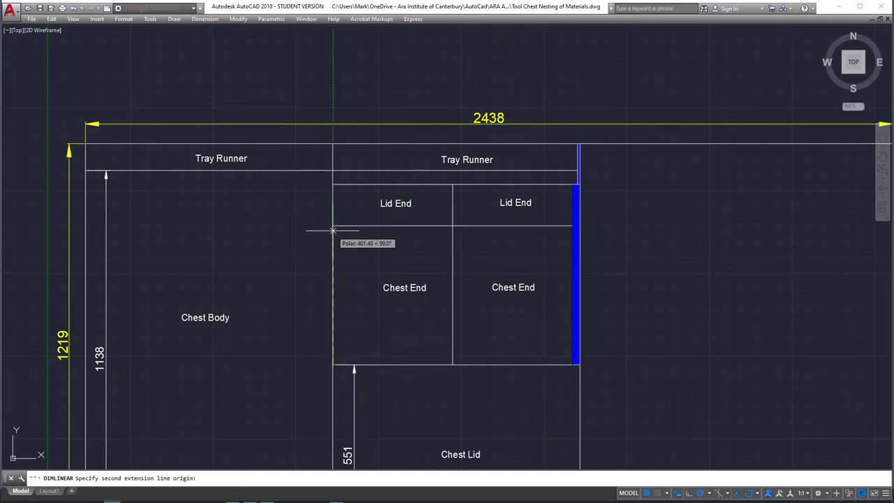
left_click(334, 226)
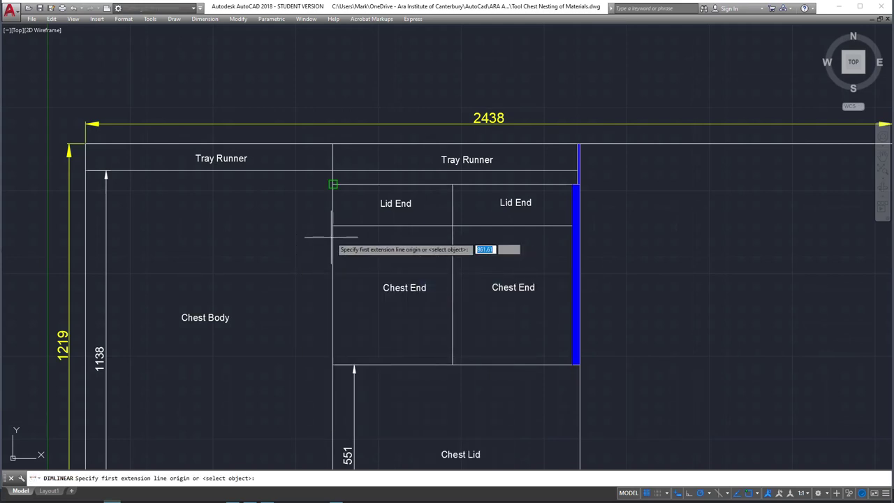
left_click(333, 184)
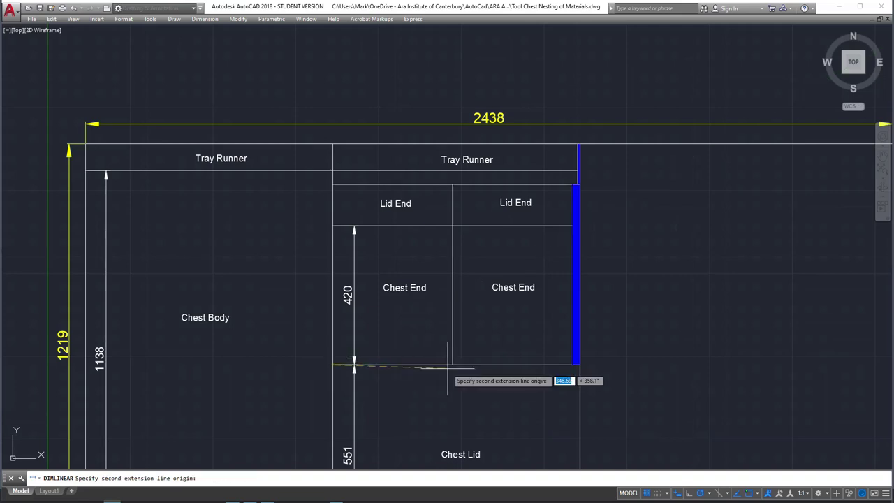
left_click(451, 365)
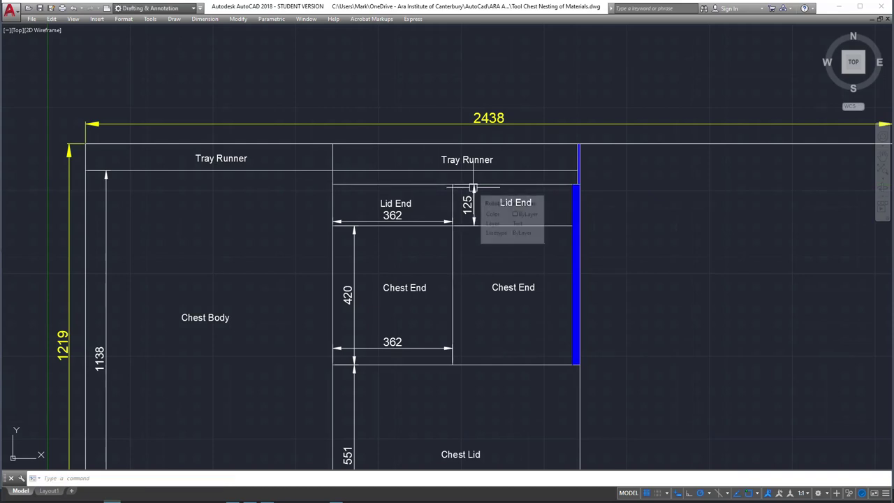
mouse_move(147, 198)
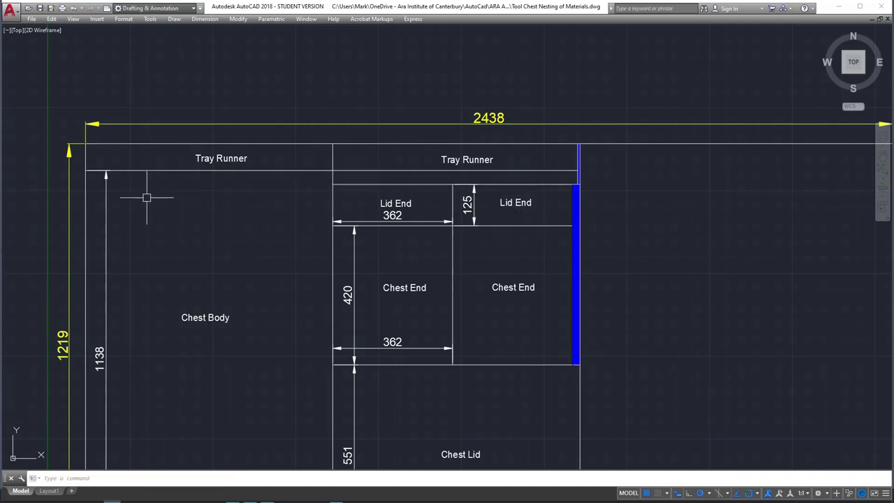
Dimension the left Tray Runner's height as 81, then repeat DIMLINEAR.
left_click(330, 147)
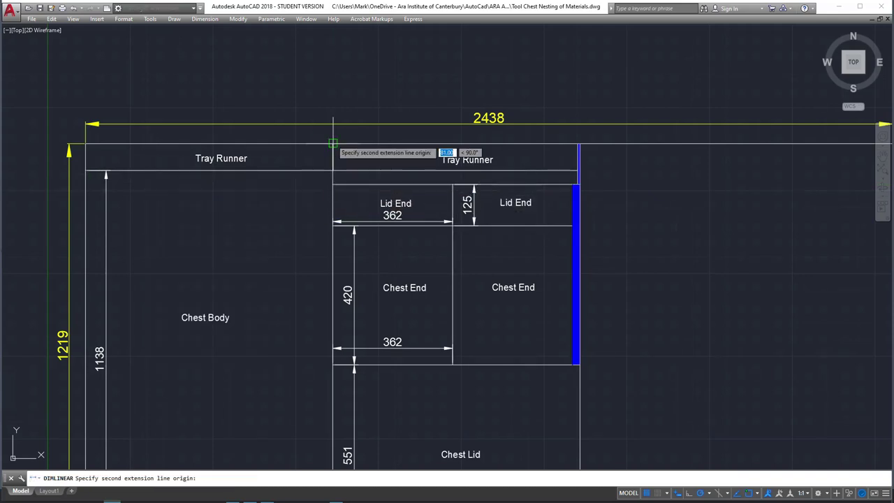
left_click(328, 145)
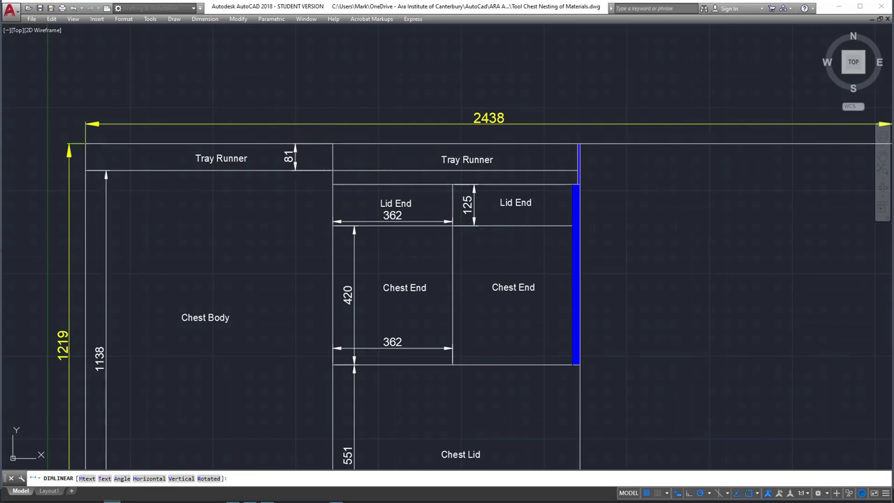
right_click(255, 236)
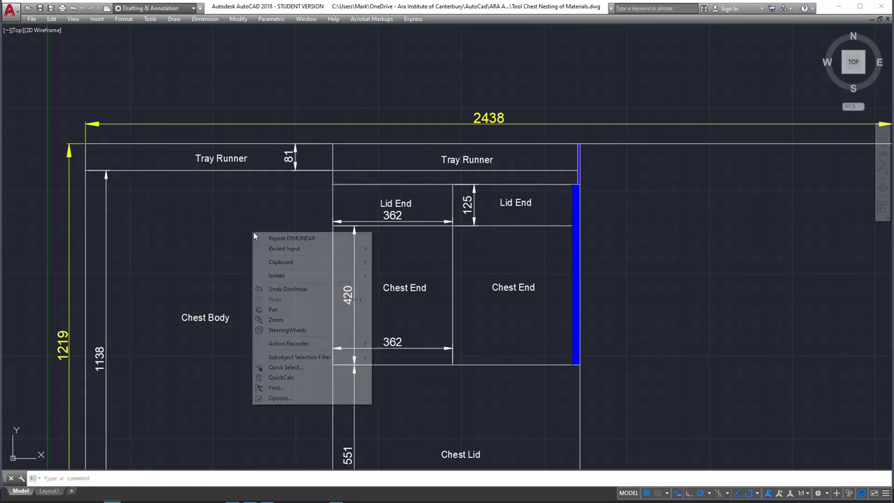
left_click(276, 237)
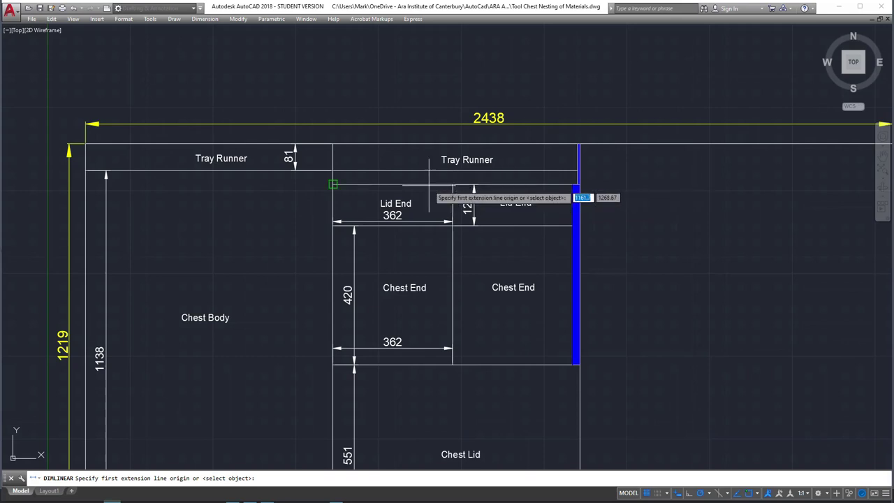
mouse_move(334, 184)
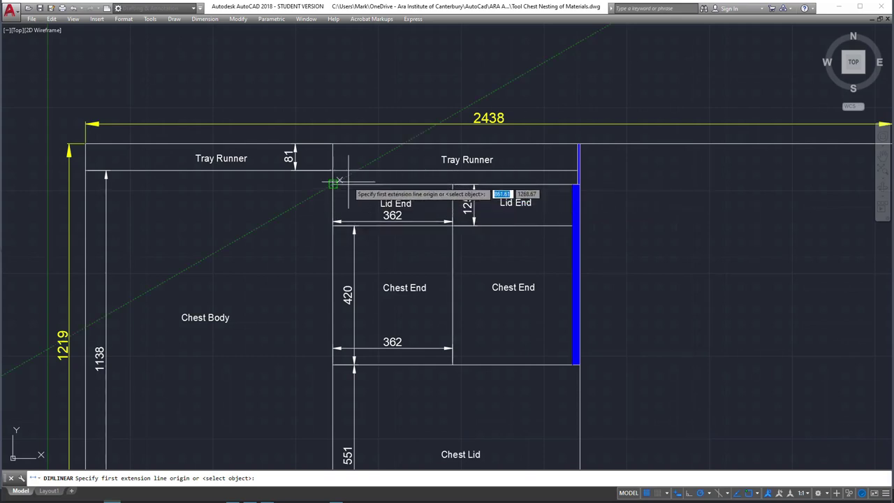
Dimension the right Tray Runner's height as 123.
left_click(330, 184)
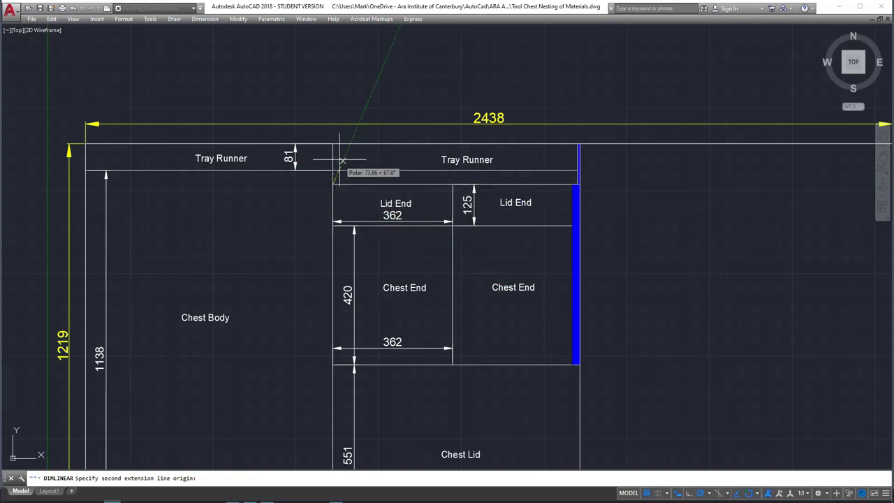
left_click(351, 126)
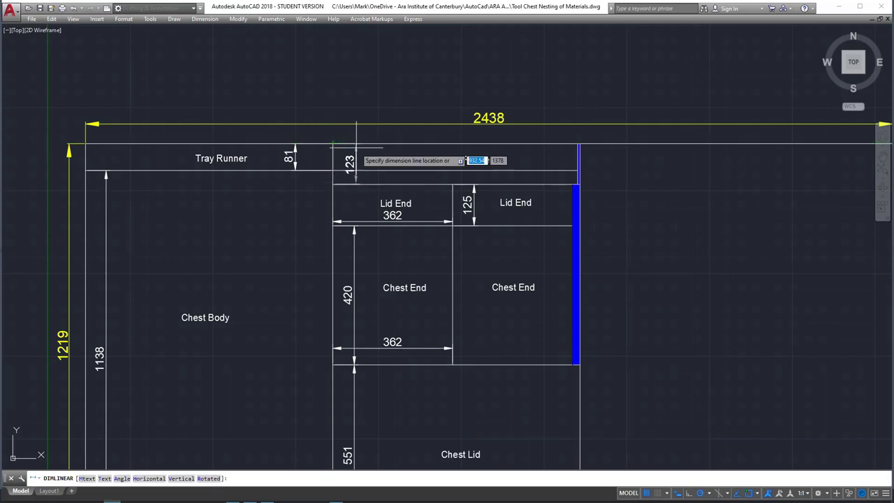
left_click(290, 159)
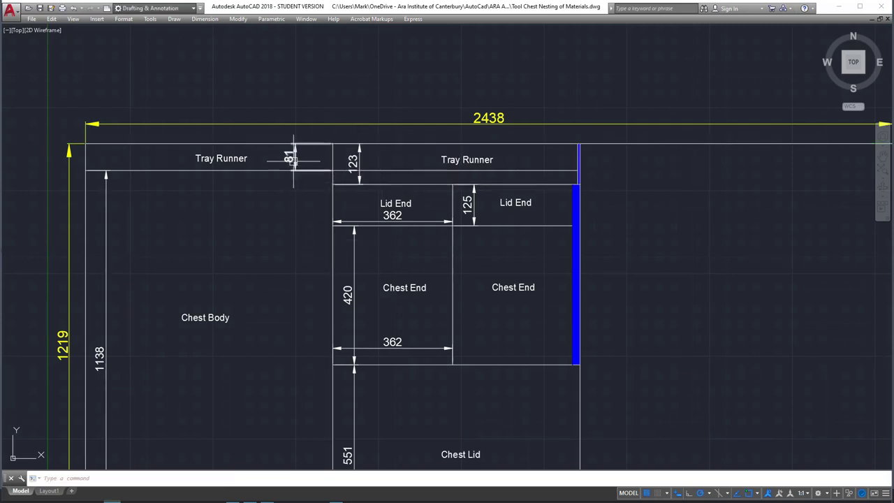
left_click(304, 159)
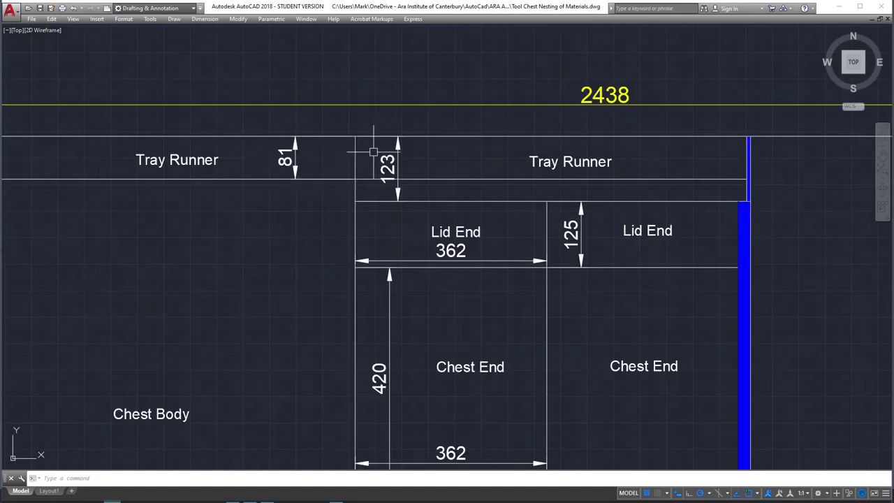
Click in the drawing to view the full 2438x1219 sheet layout.
left_click(372, 152)
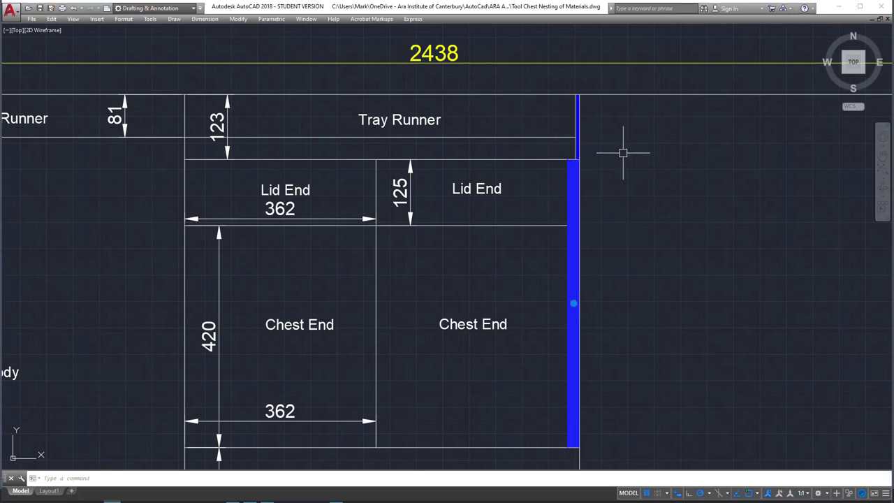
mouse_move(630, 162)
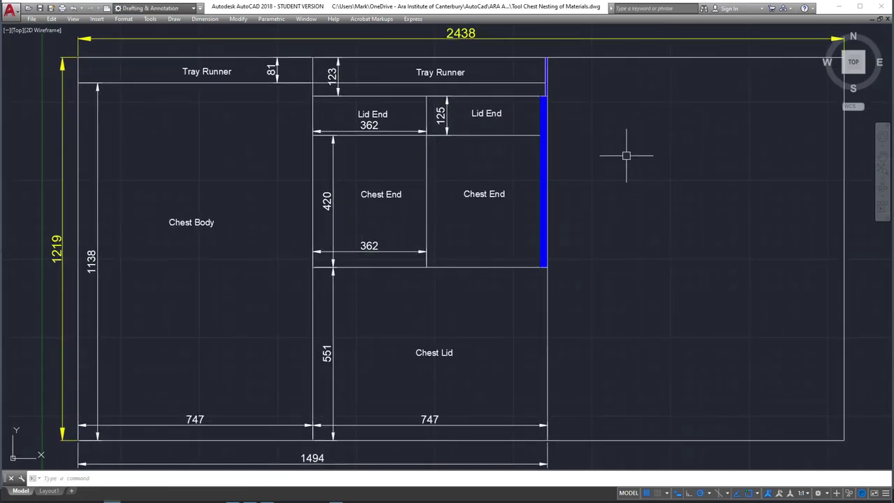
mouse_move(648, 238)
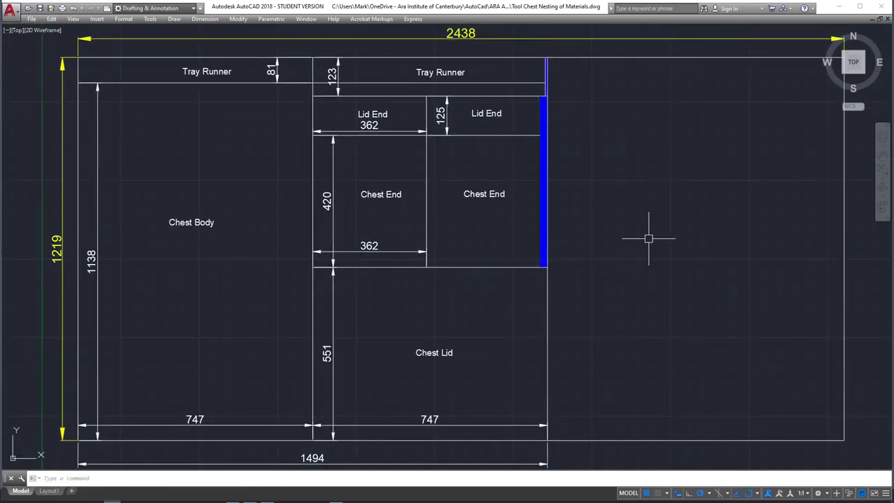
mouse_move(620, 308)
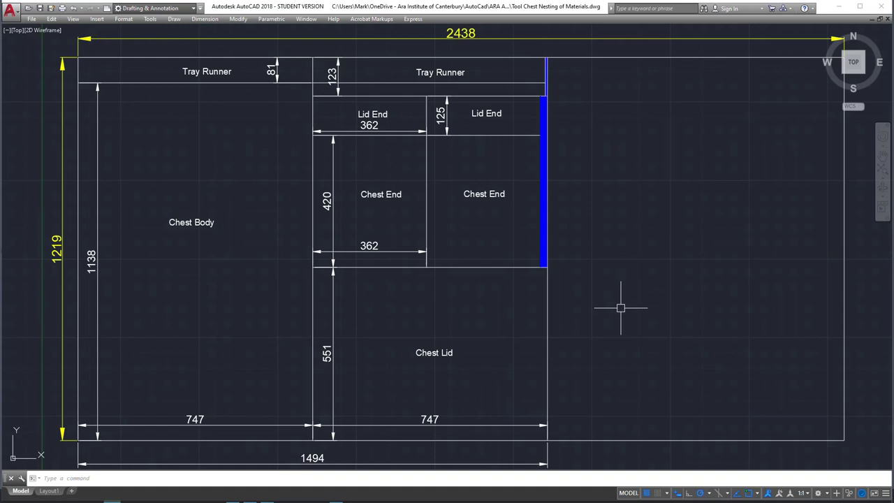
mouse_move(624, 244)
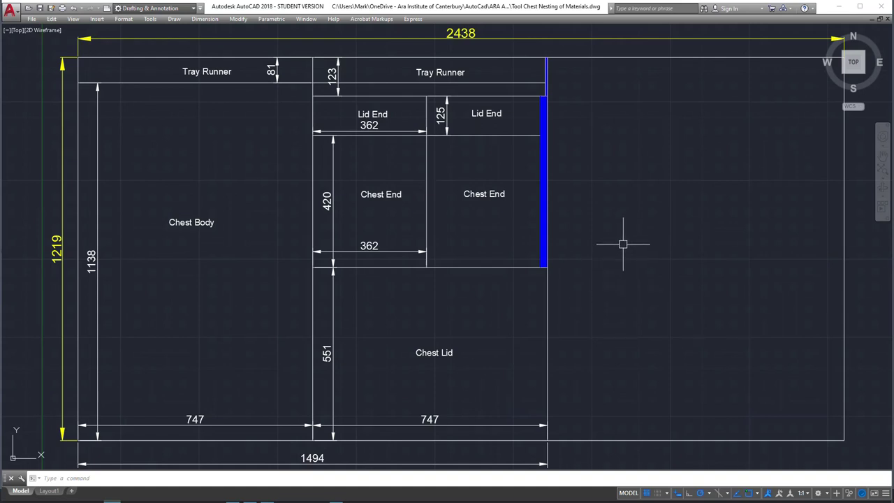
mouse_move(606, 250)
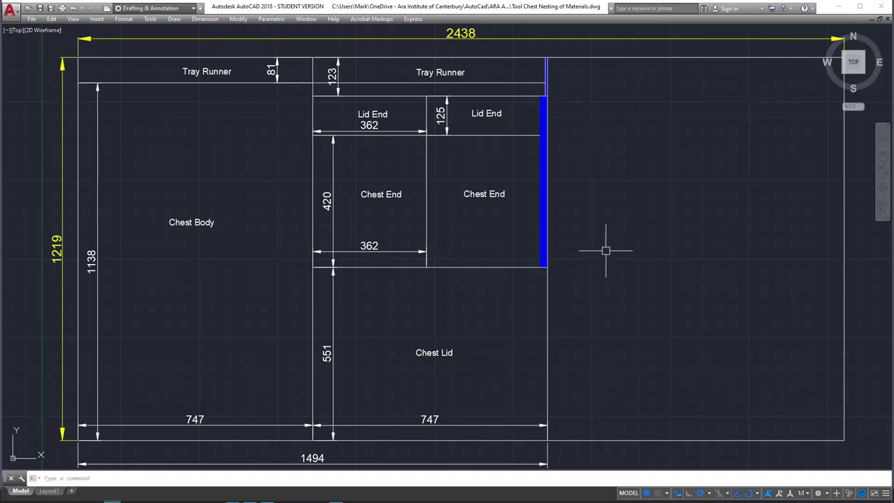
mouse_move(366, 167)
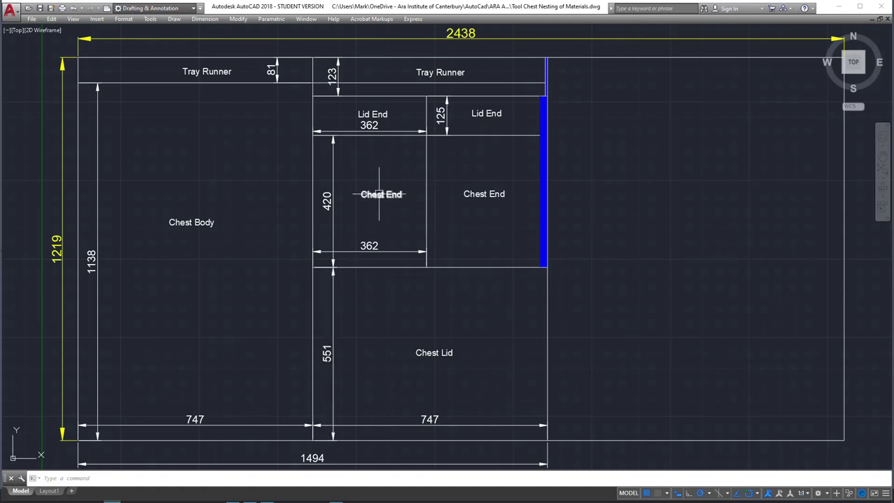
mouse_move(589, 169)
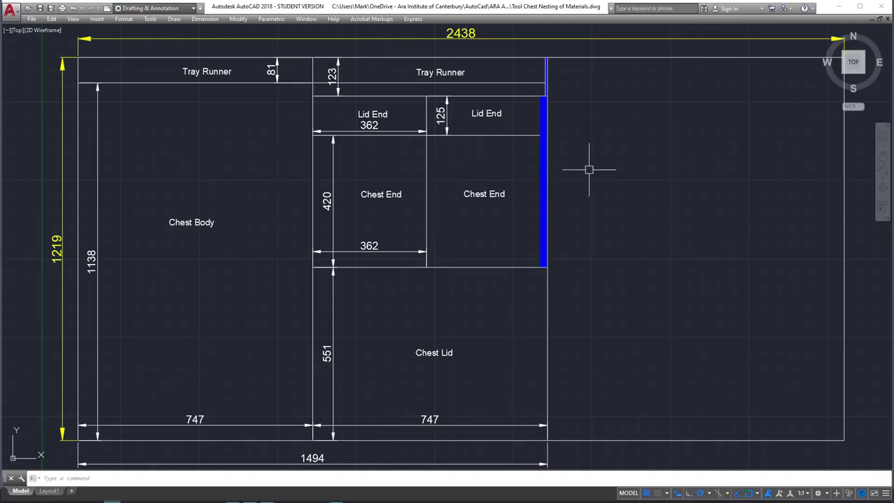